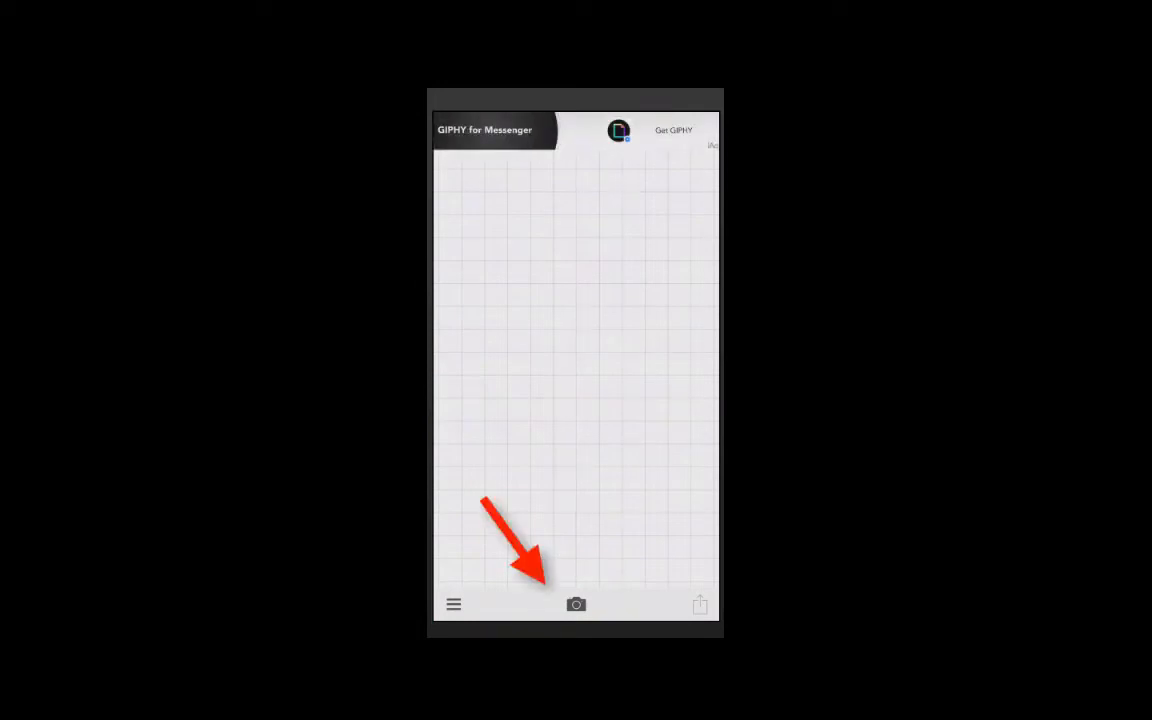
# - Load the black silhouette photo from Photo Albums onto the canvas without a filter
pyautogui.click(575, 604)
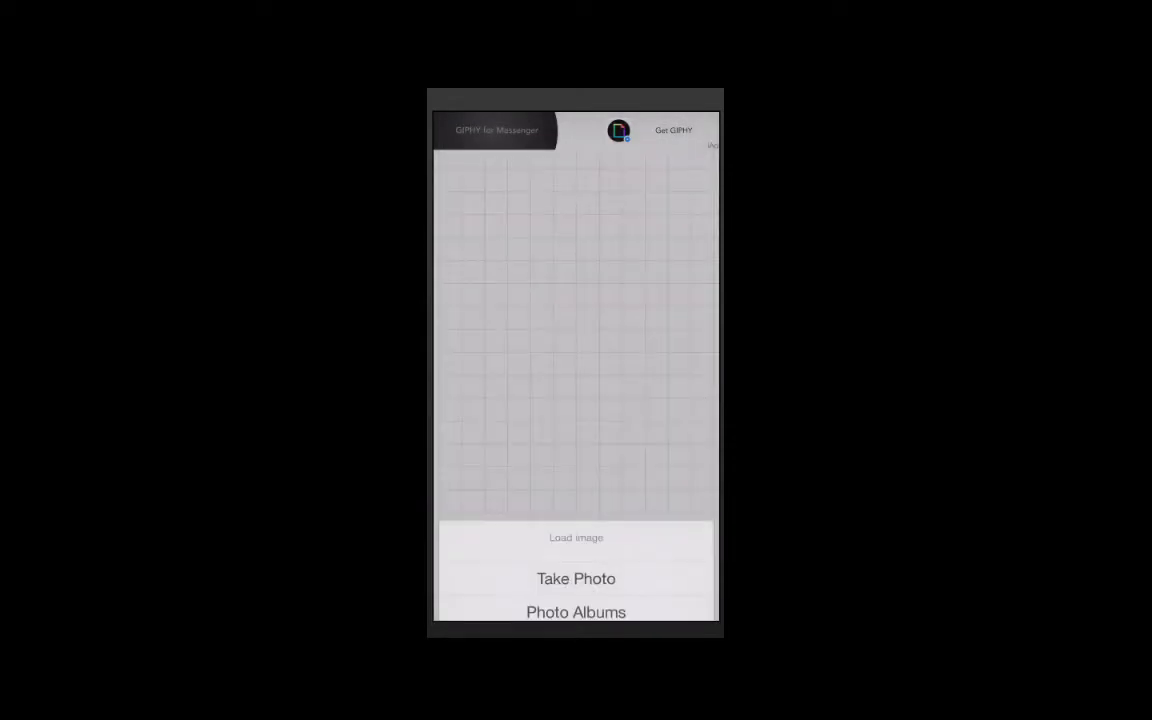
pyautogui.click(576, 611)
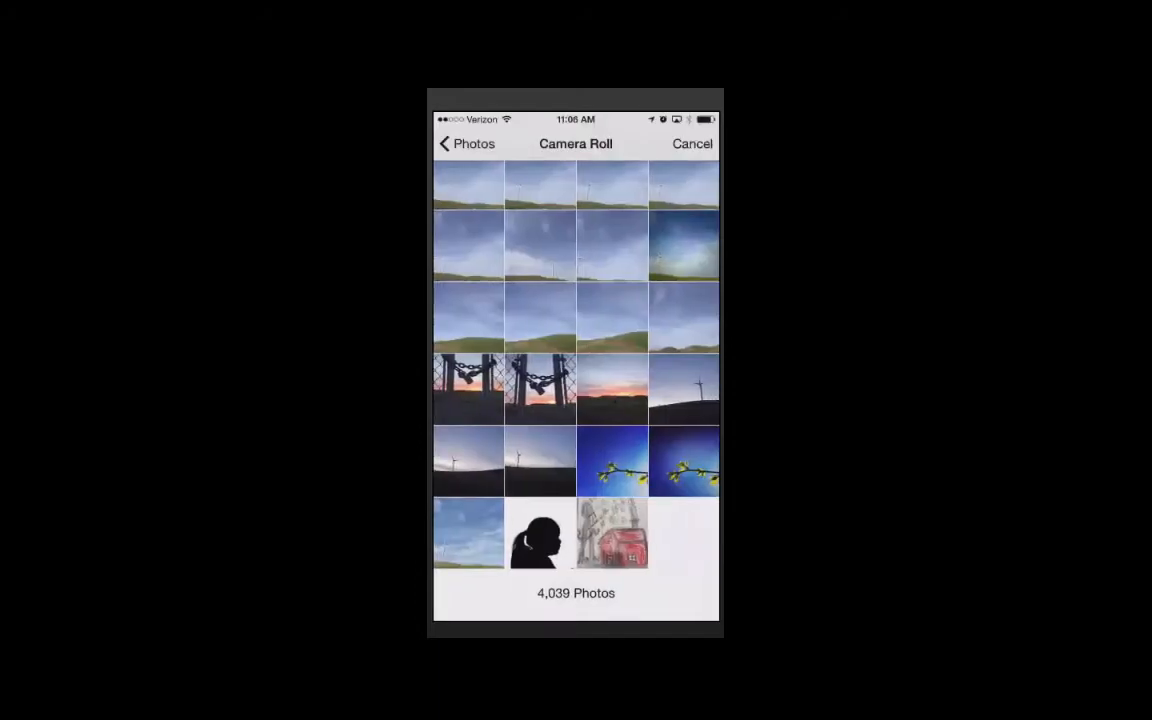
pyautogui.click(540, 533)
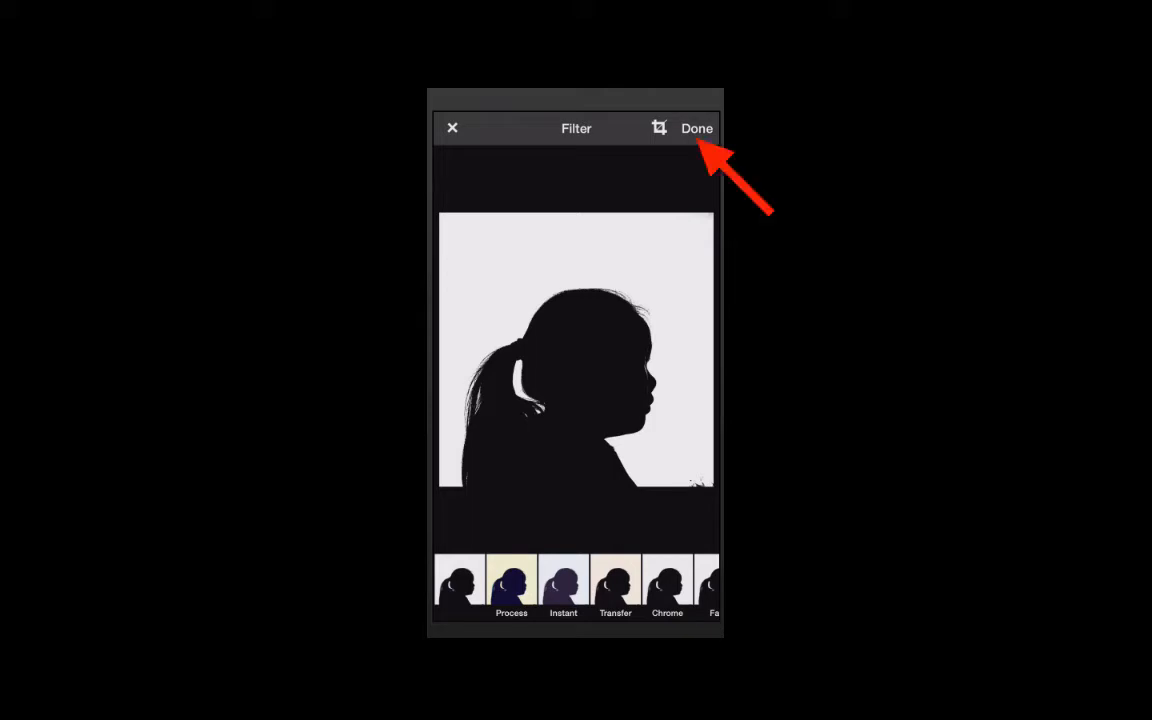
pyautogui.click(696, 128)
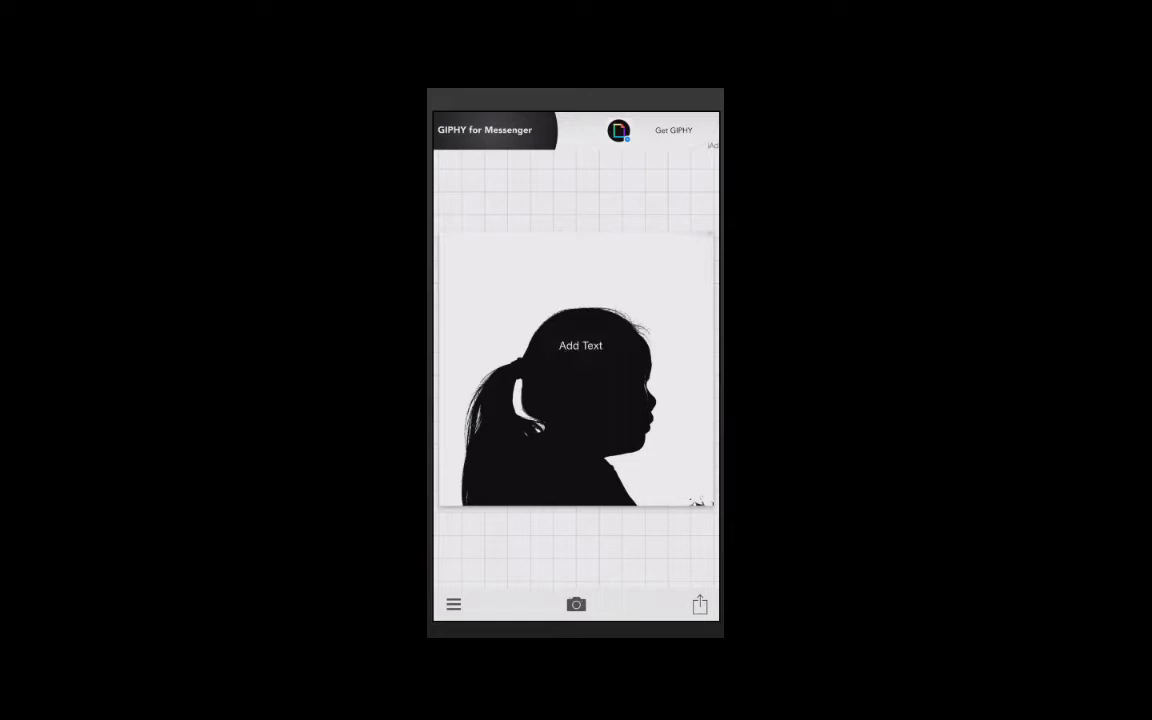
# - Add the text 'CREATIVE' in a bold condensed font
pyautogui.click(580, 345)
pyautogui.write('Creative')
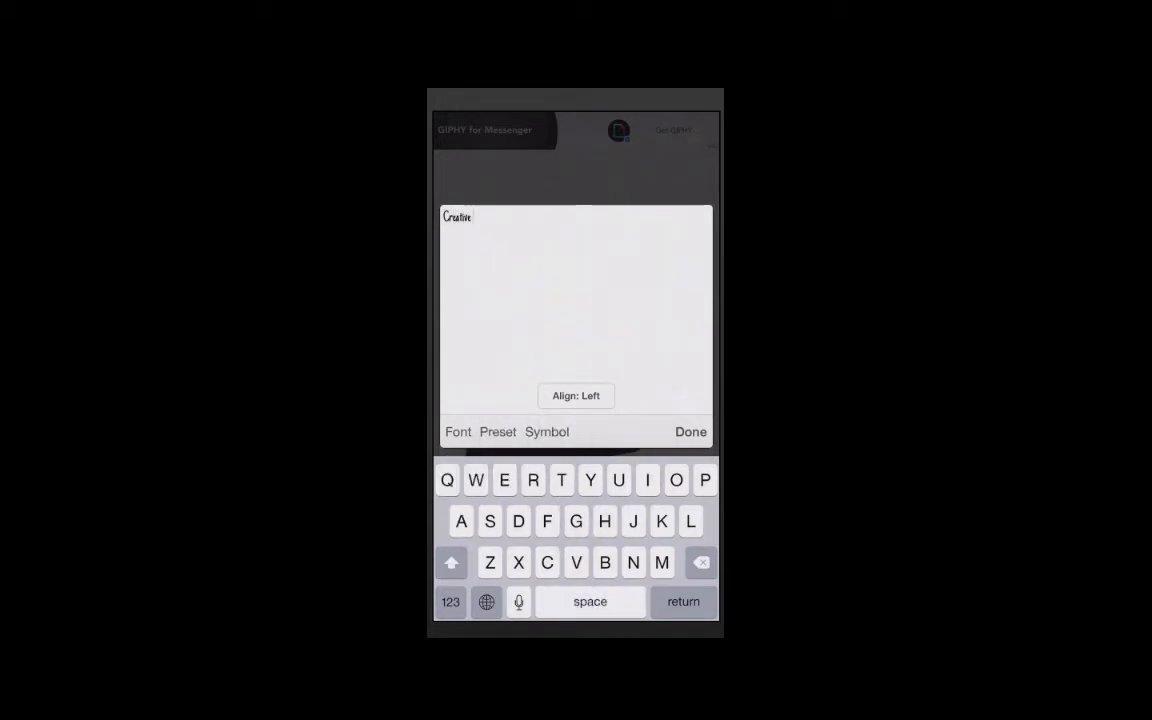
pyautogui.click(458, 431)
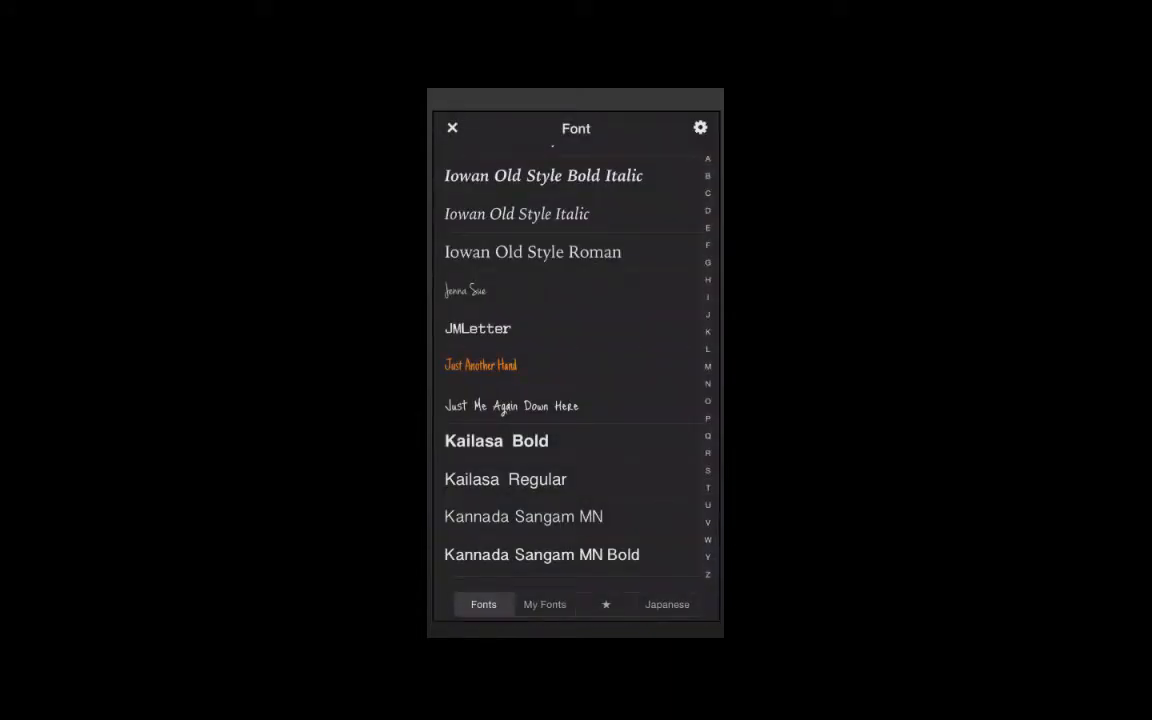
pyautogui.scroll(-3)
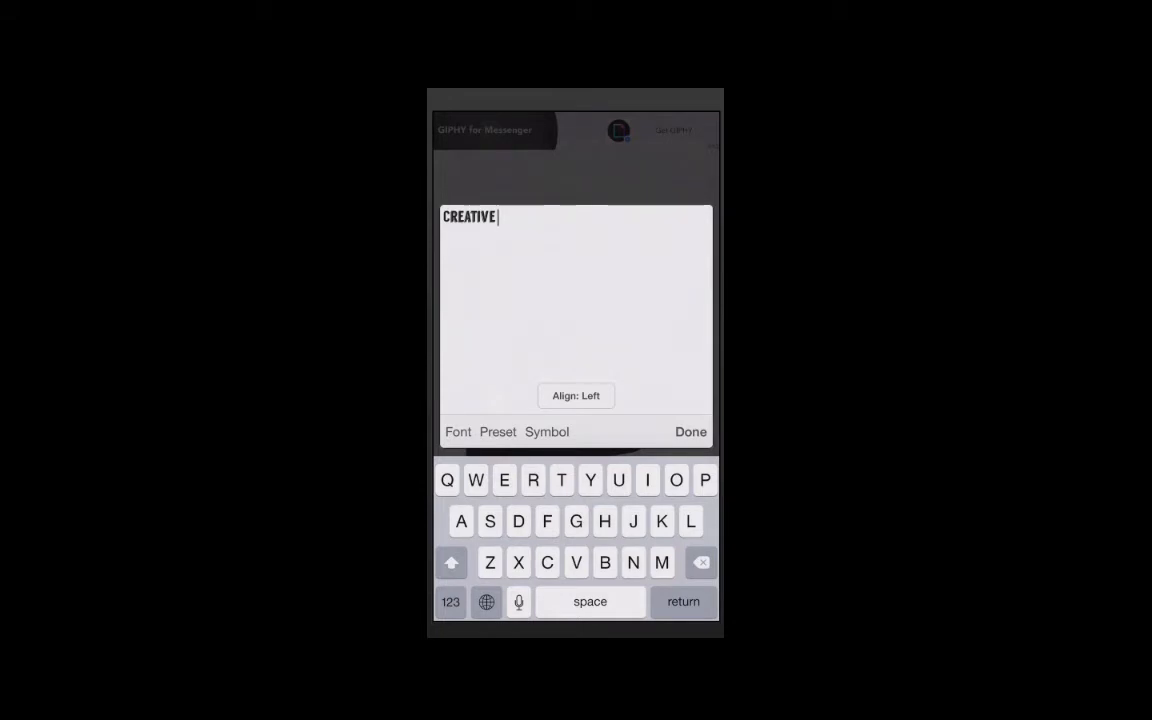
pyautogui.click(690, 431)
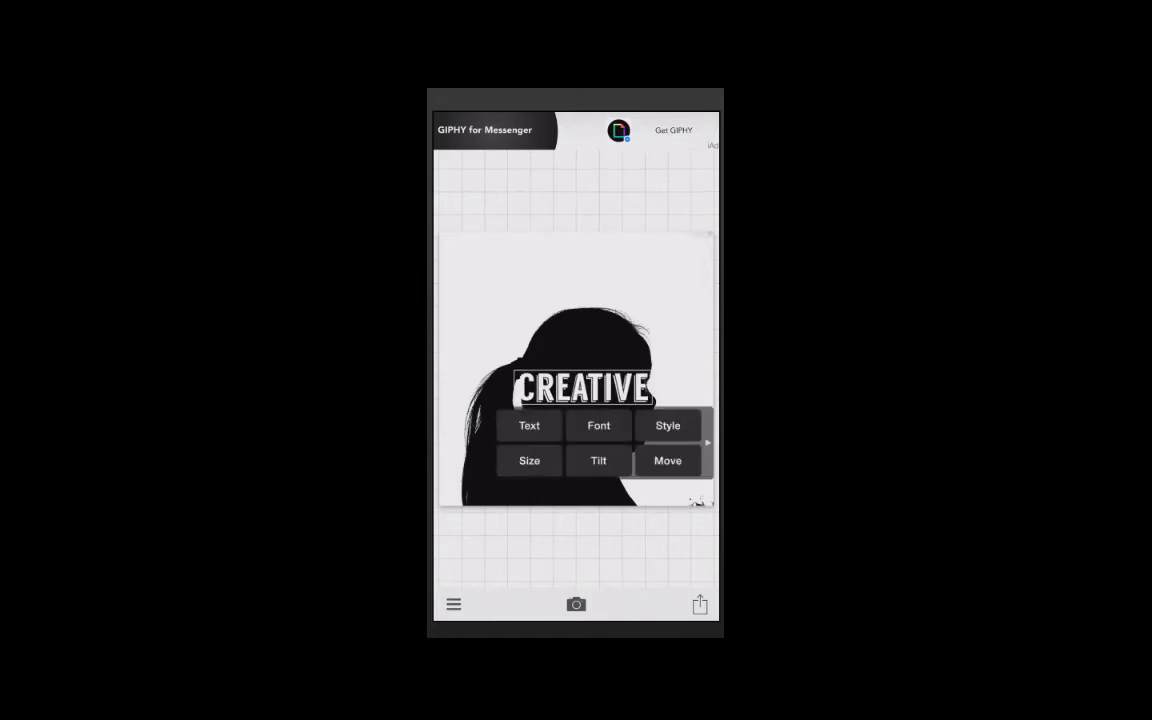
# - Shrink the CREATIVE text to about 0.92 size and open its Color panel
pyautogui.click(529, 460)
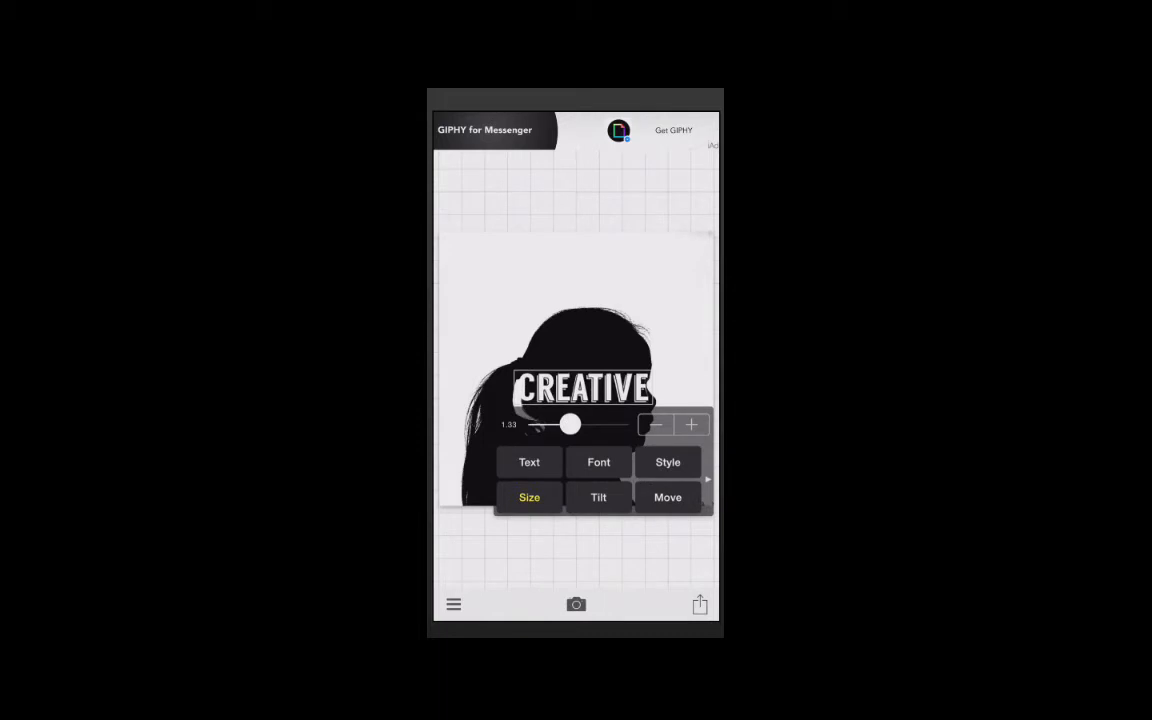
pyautogui.moveTo(571, 424); pyautogui.dragTo(557, 424)
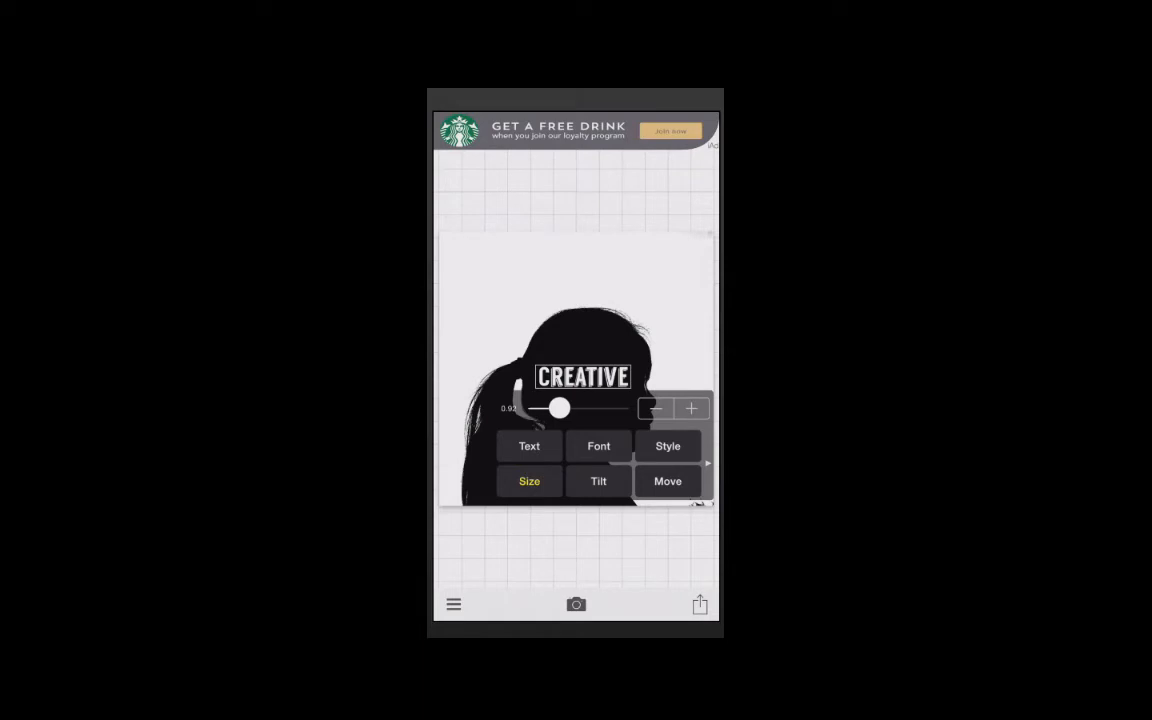
pyautogui.click(598, 481)
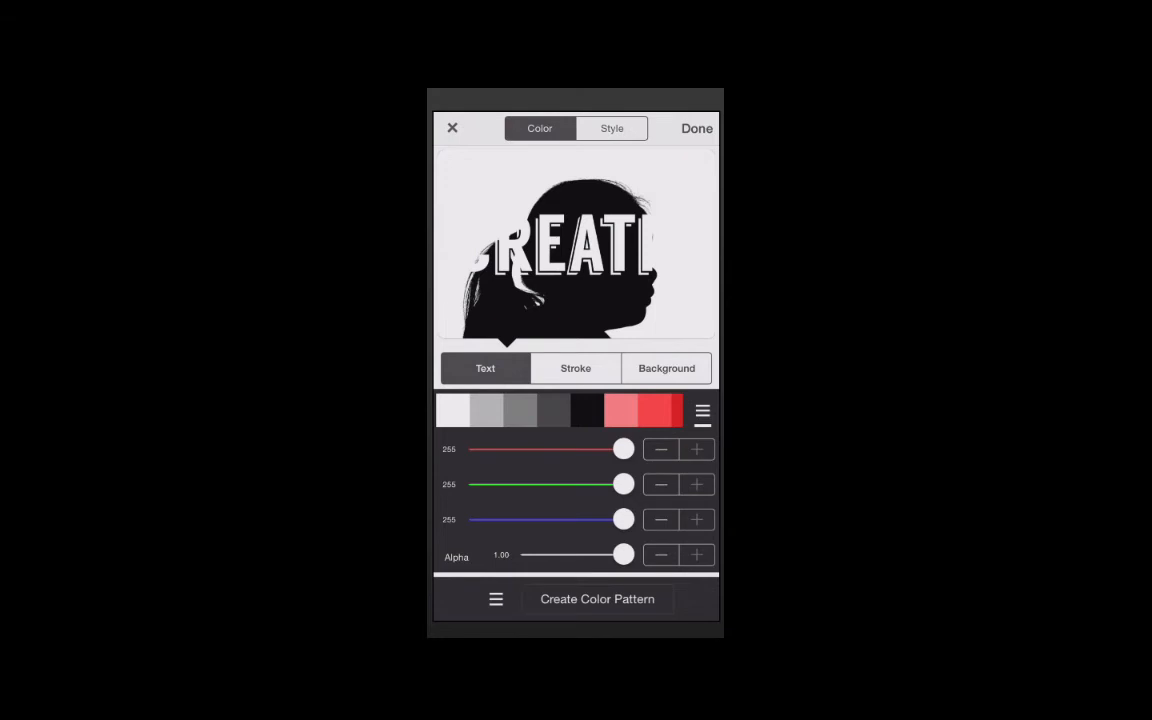
# - Confirm the white colour settings for the CREATIVE text
pyautogui.click(611, 128)
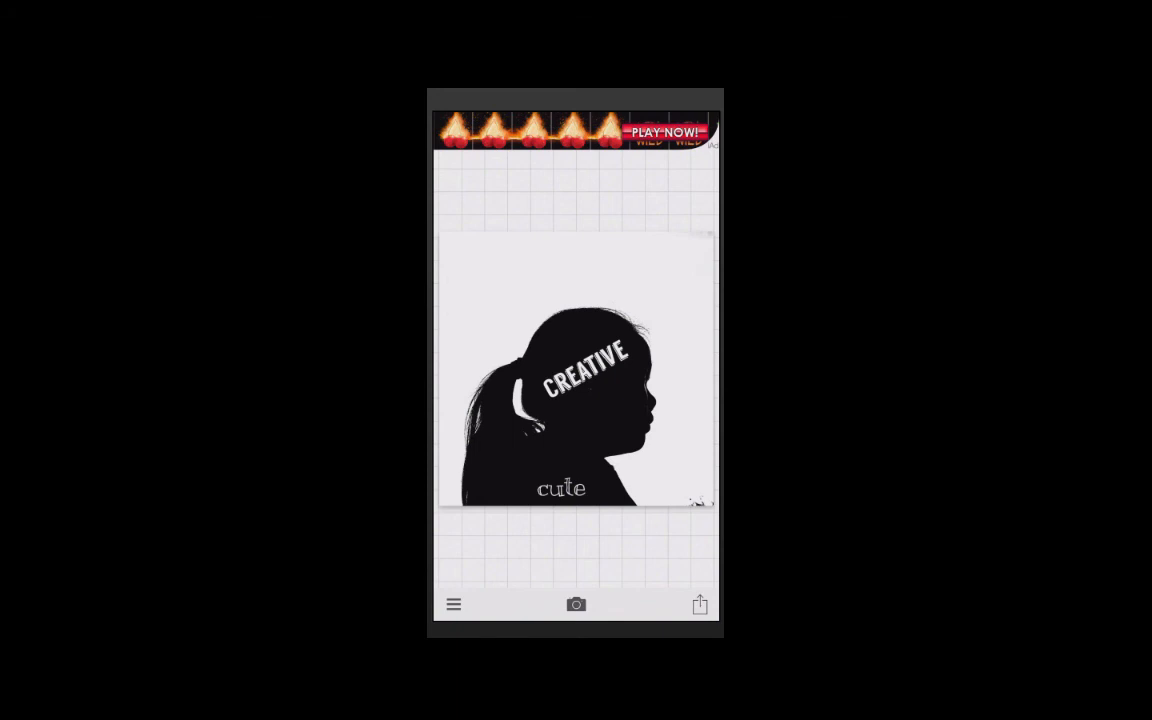
# - Save the finished silhouette image to the camera roll via the share menu
pyautogui.click(699, 604)
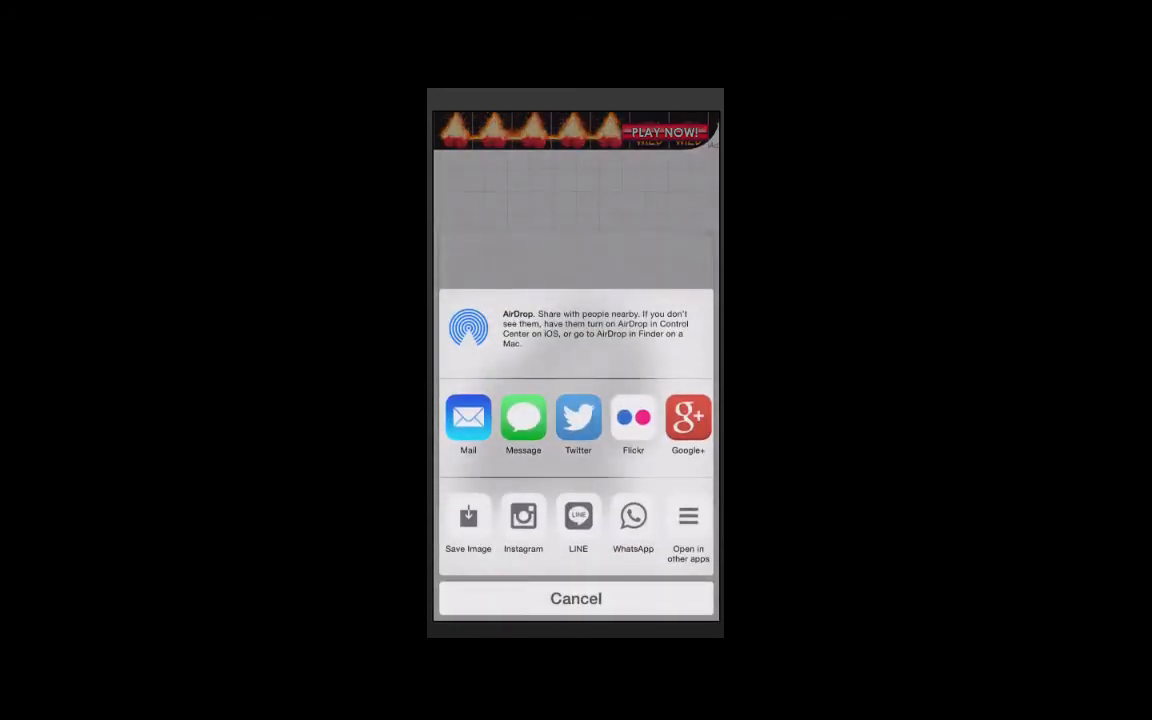
pyautogui.click(468, 515)
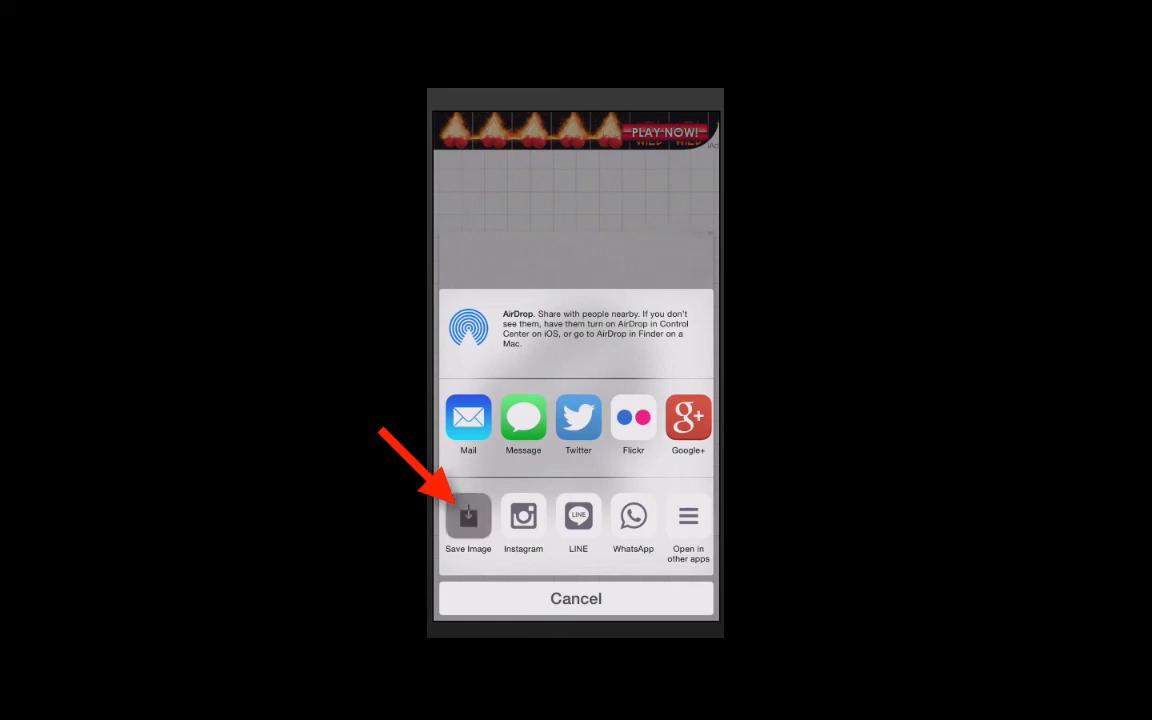
pyautogui.click(468, 515)
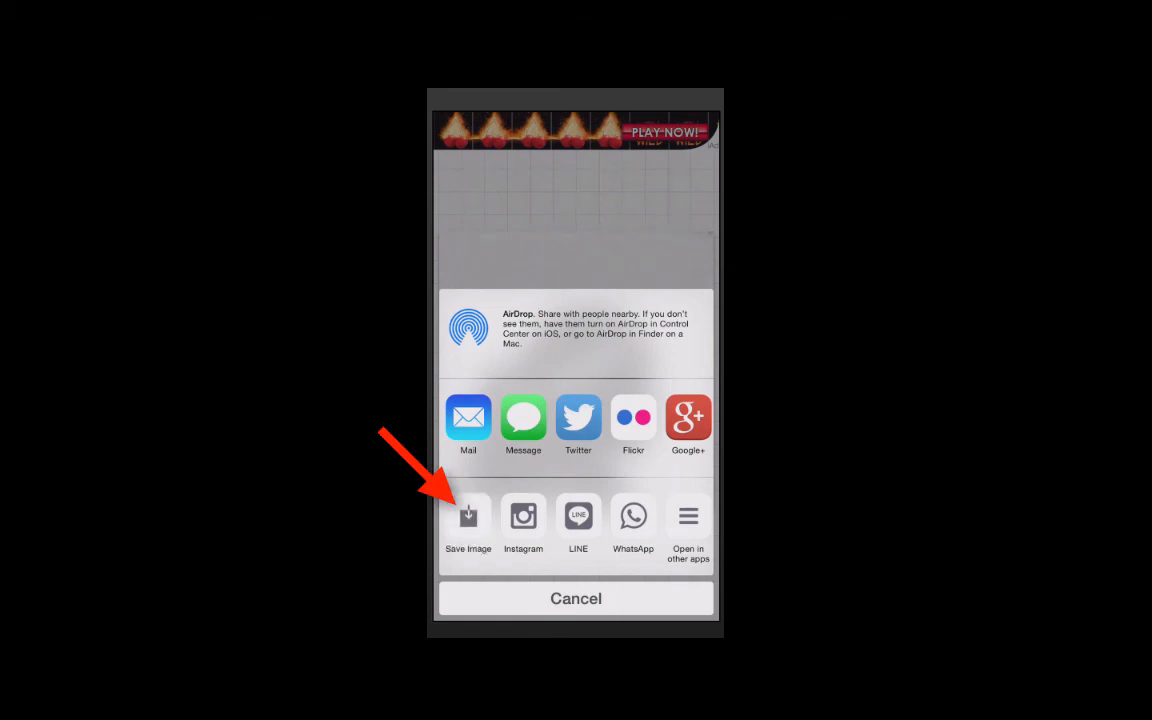